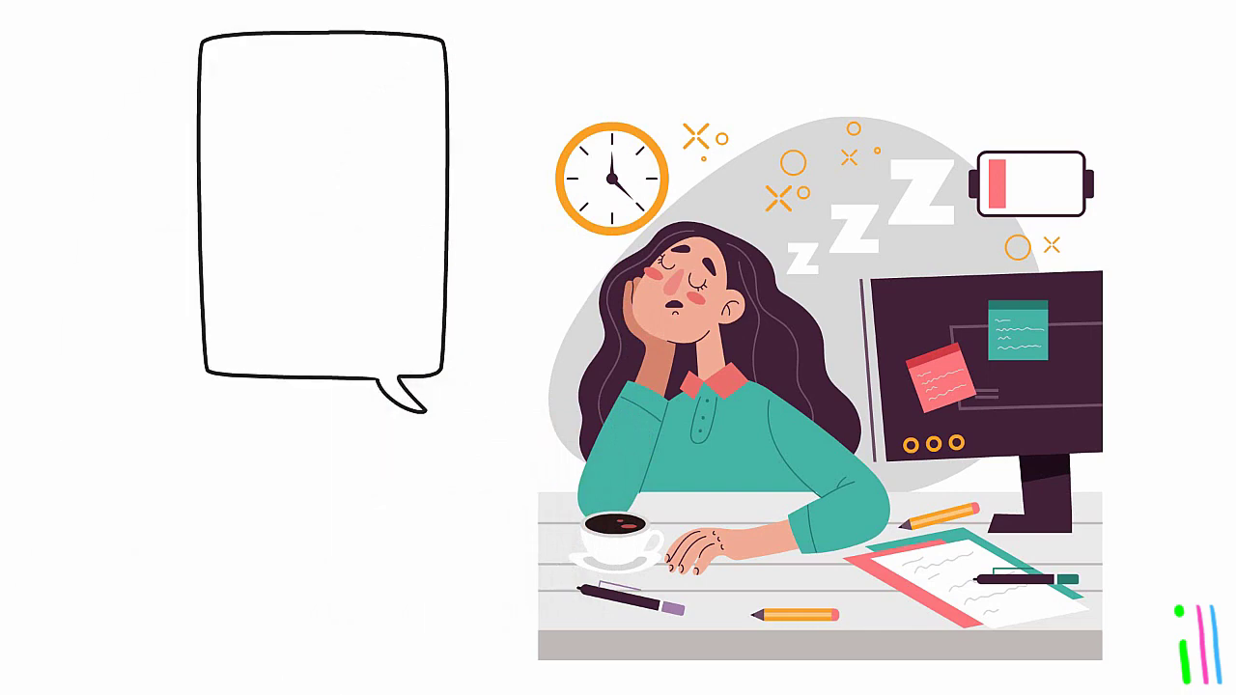
{"action": "type", "text": "Procrastination"}
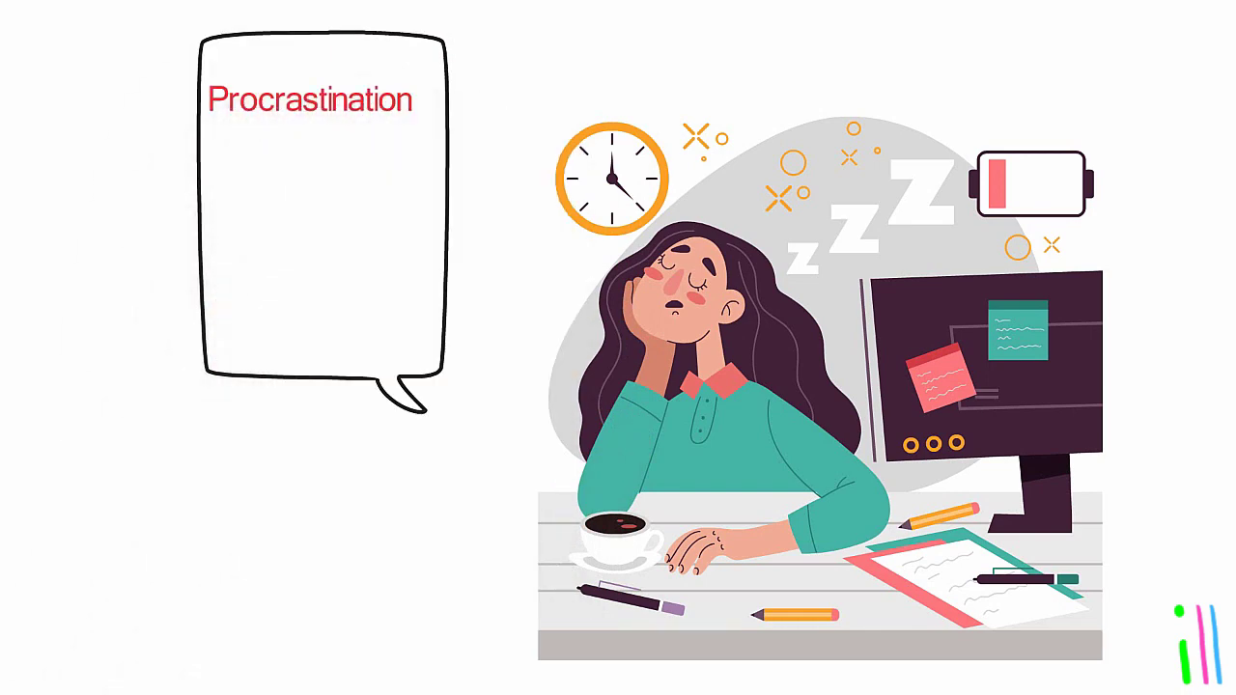